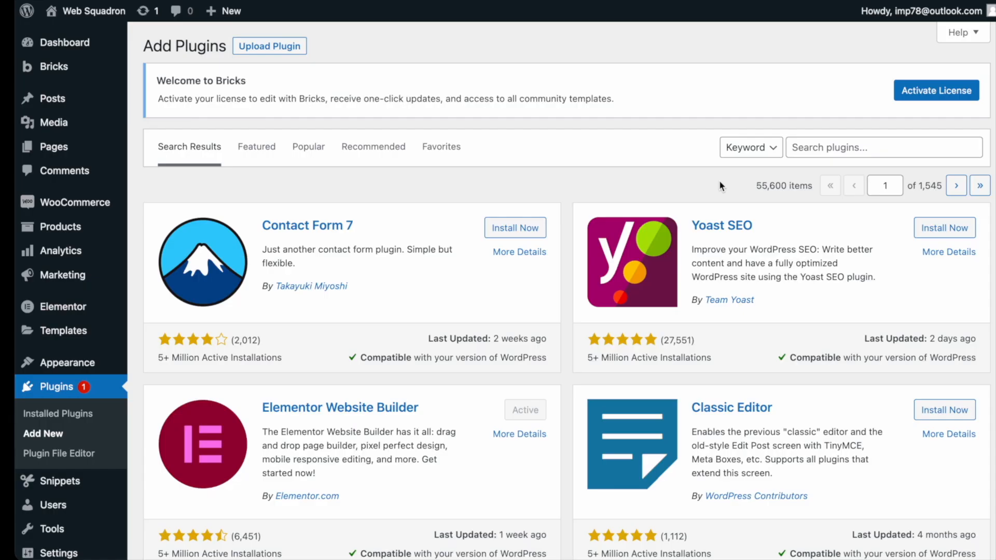
{"action": "mouse_move", "coordinate": [744, 175]}
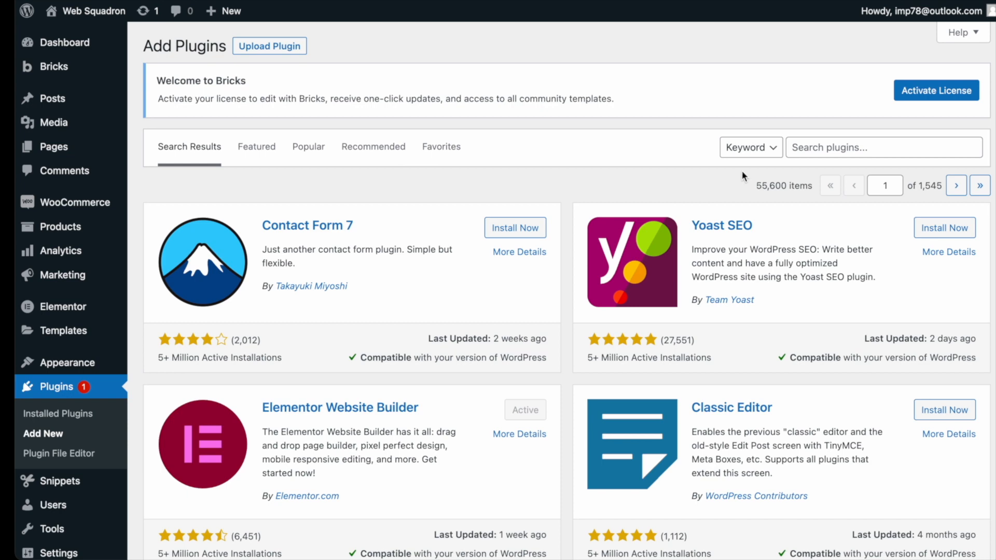
- Confirm Code Snippets is active, then go to All Snippets and Add New
{"action": "left_click", "coordinate": [884, 148]}
{"action": "type", "text": "code snippets"}
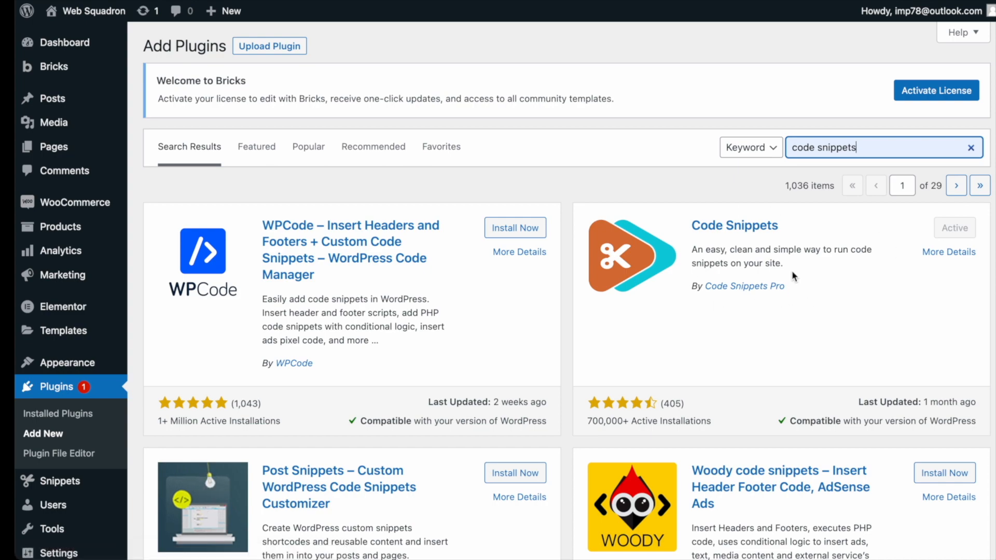
{"action": "mouse_move", "coordinate": [796, 268]}
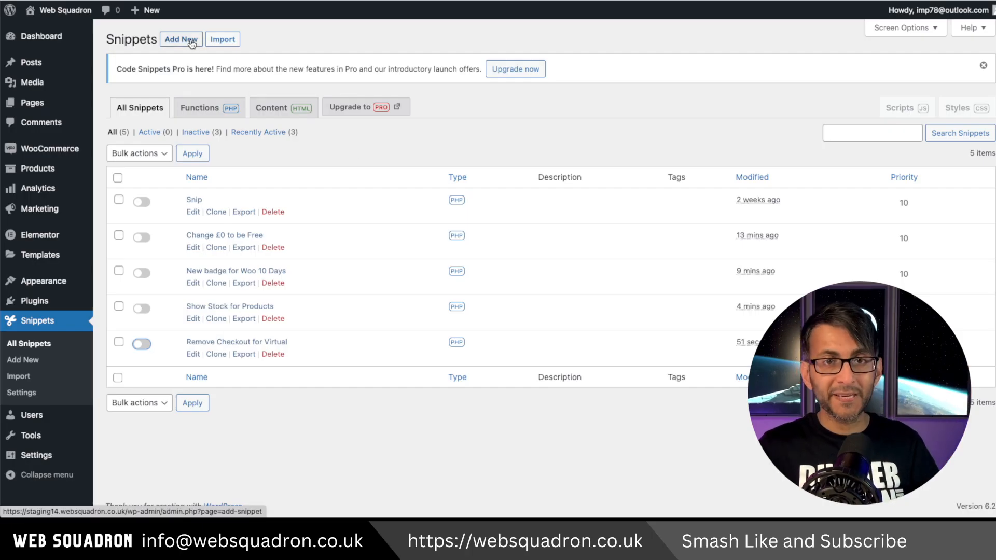
{"action": "left_click", "coordinate": [181, 39]}
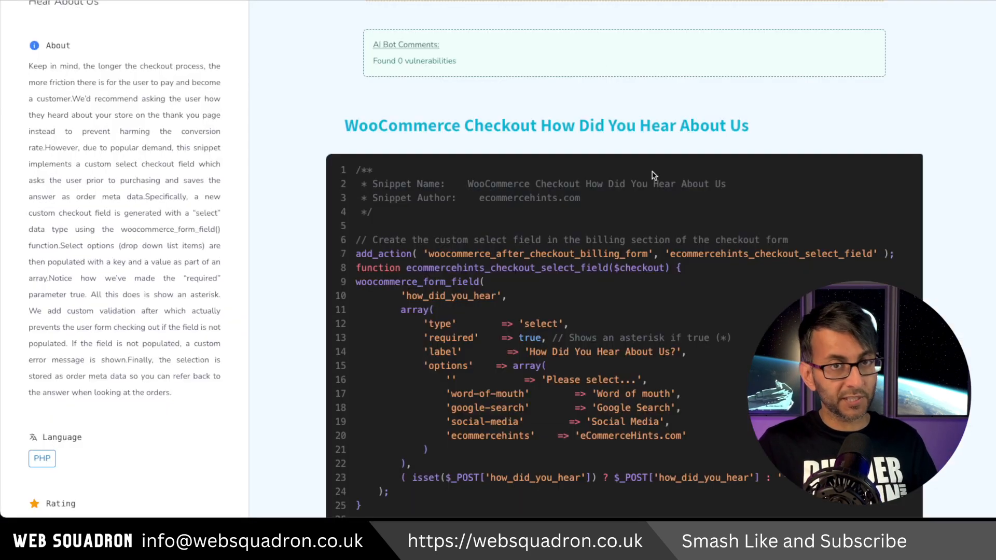
- Scroll to the PHP code of the 'WooCommerce Checkout How Did You Hear About Us' snippet
{"action": "scroll", "scroll_direction": "down", "scroll_amount": 3}
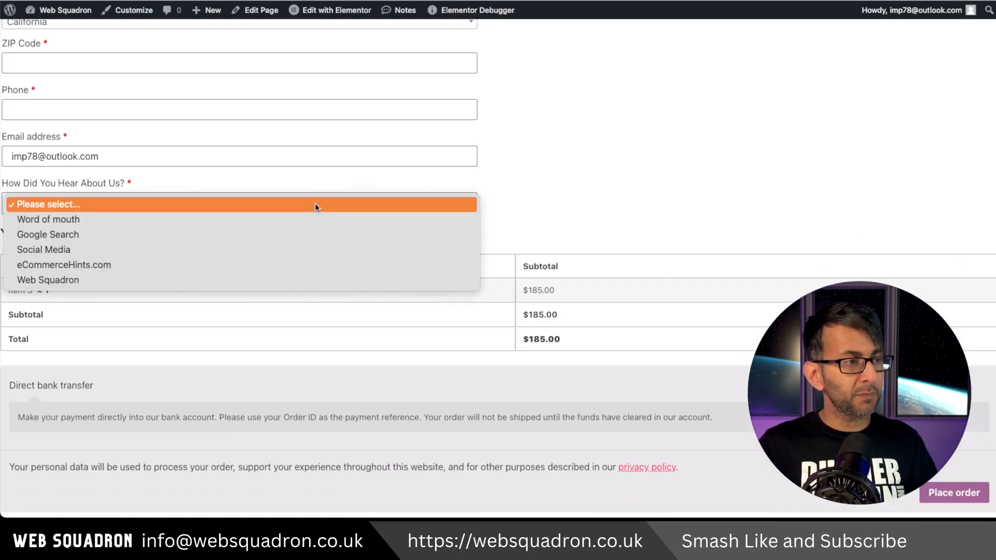
- Select 'Web Squadron' in the checkout's 'How Did You Hear About Us?' dropdown
{"action": "left_click", "coordinate": [47, 280]}
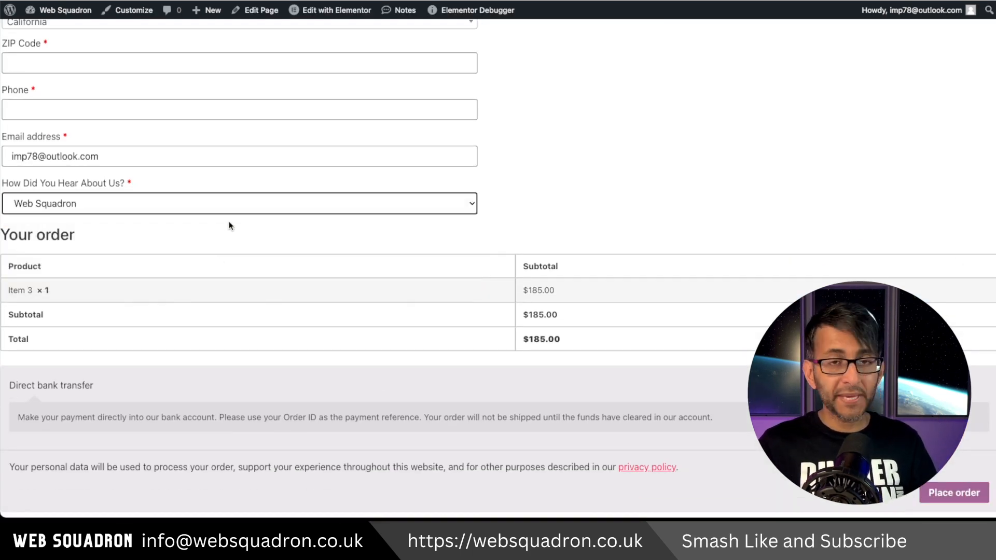